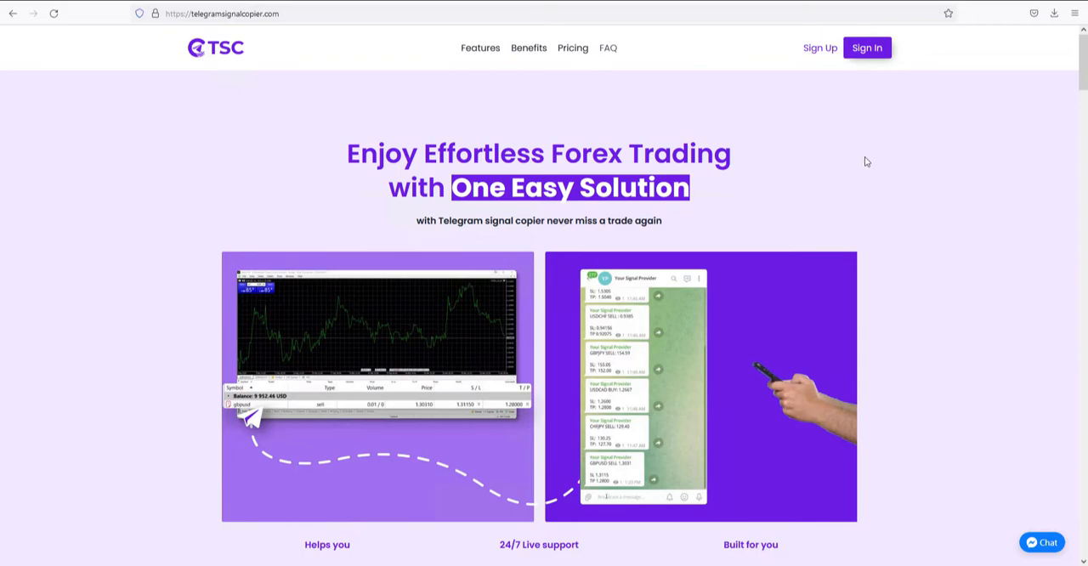
mouse_move(852, 119)
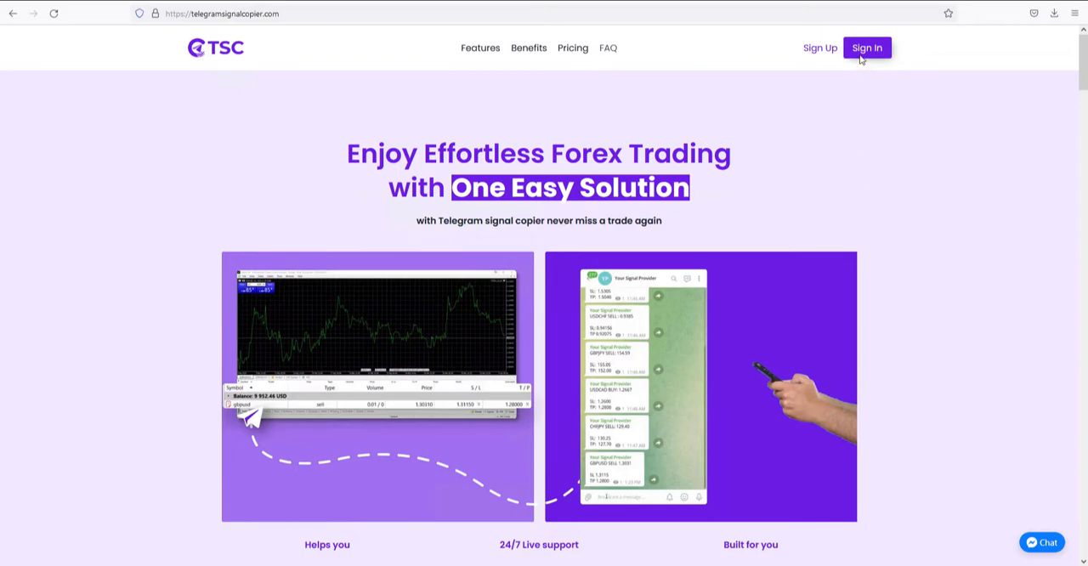
Log in with email and password and decline the browser's offer to save it.
click(867, 47)
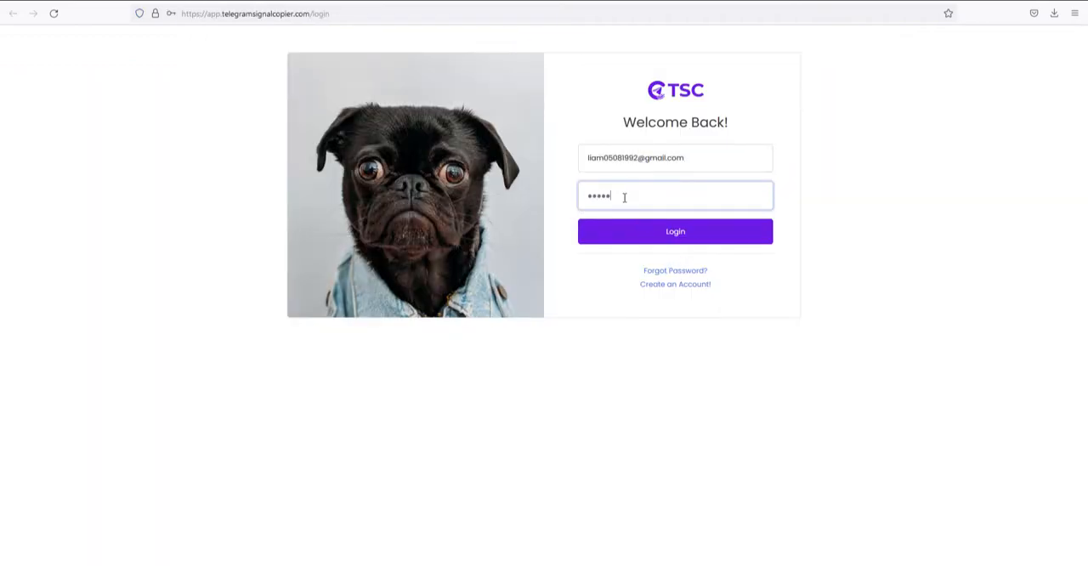
click(676, 232)
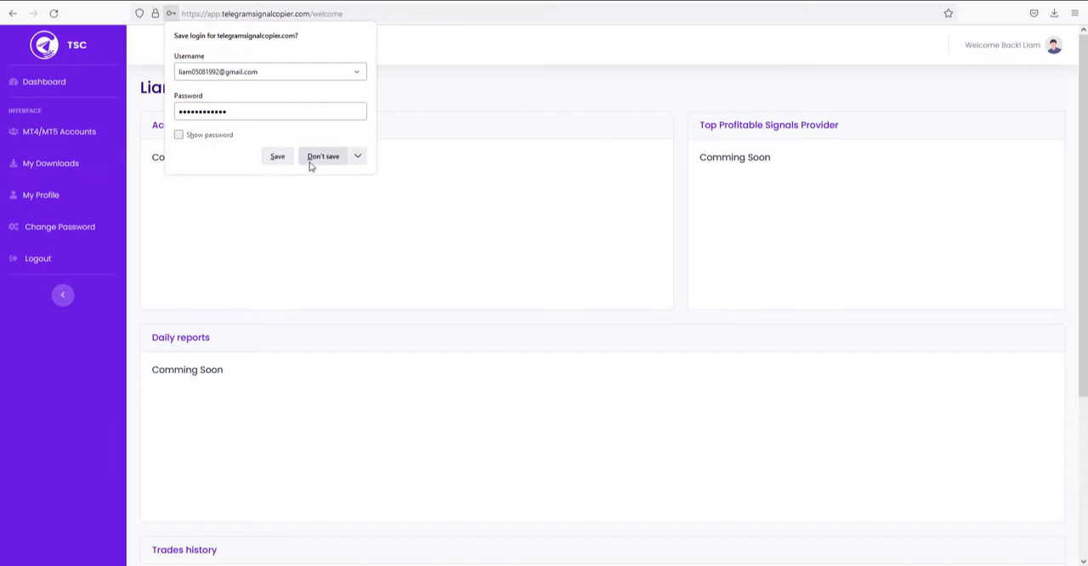
click(323, 156)
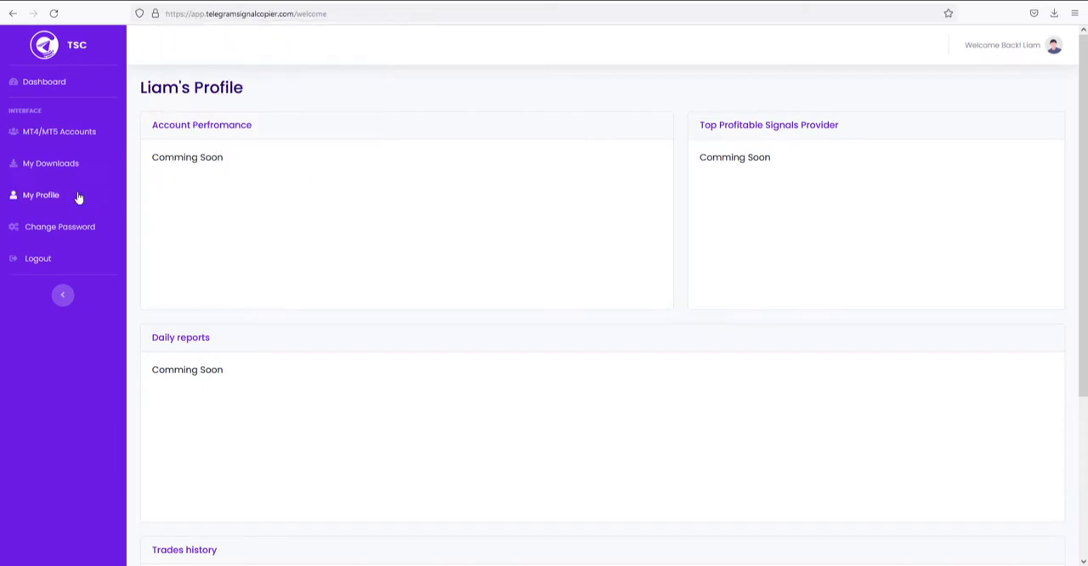
Show the My Downloads page listing the Windows X64 and X86 installers.
click(51, 162)
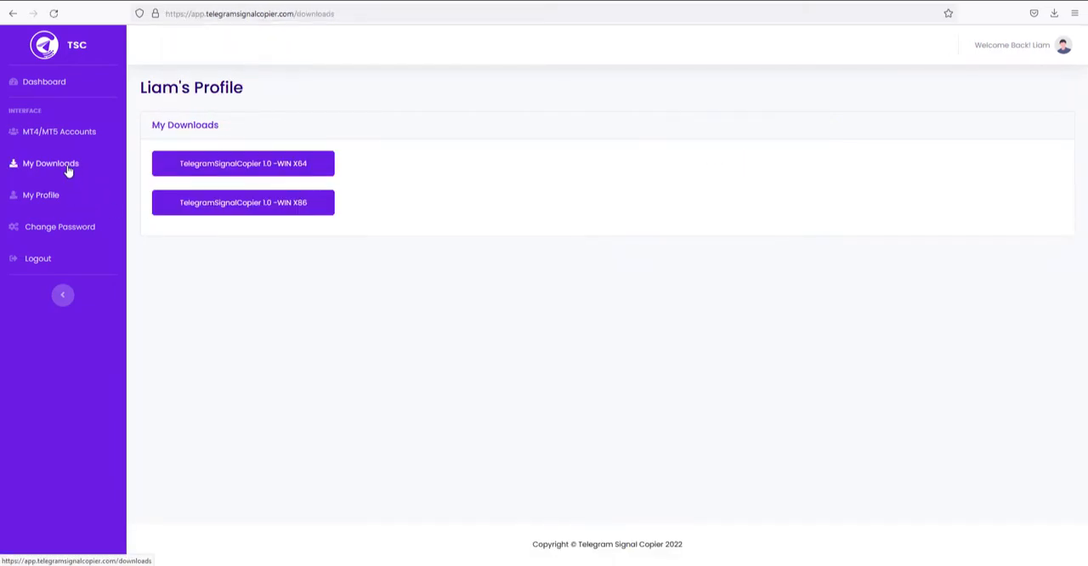
mouse_move(301, 184)
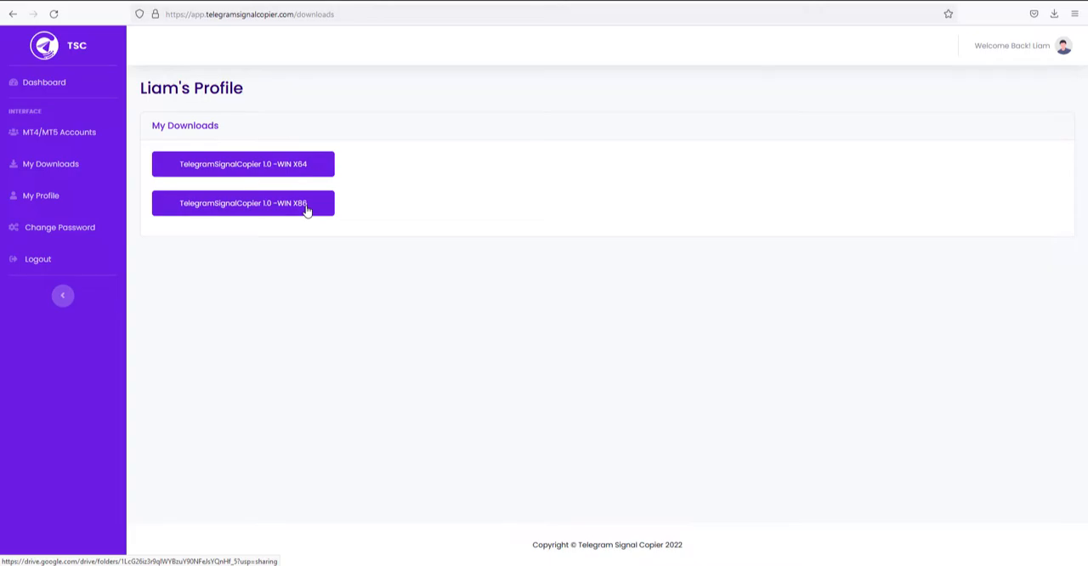
mouse_move(303, 180)
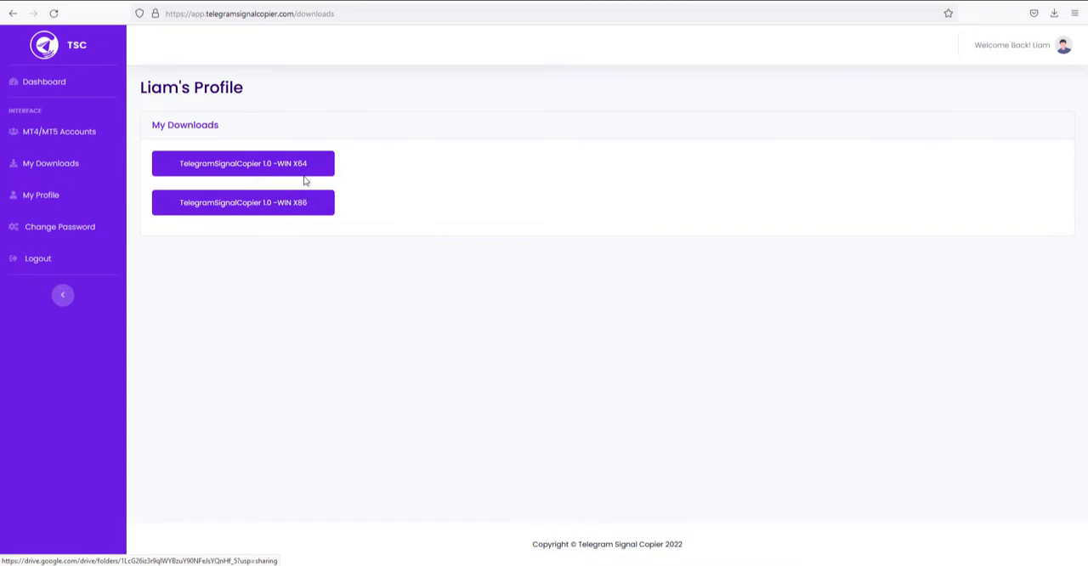
Download the TelegramSignalCopier64bit folder with the installer and EA files from Google Drive.
click(241, 163)
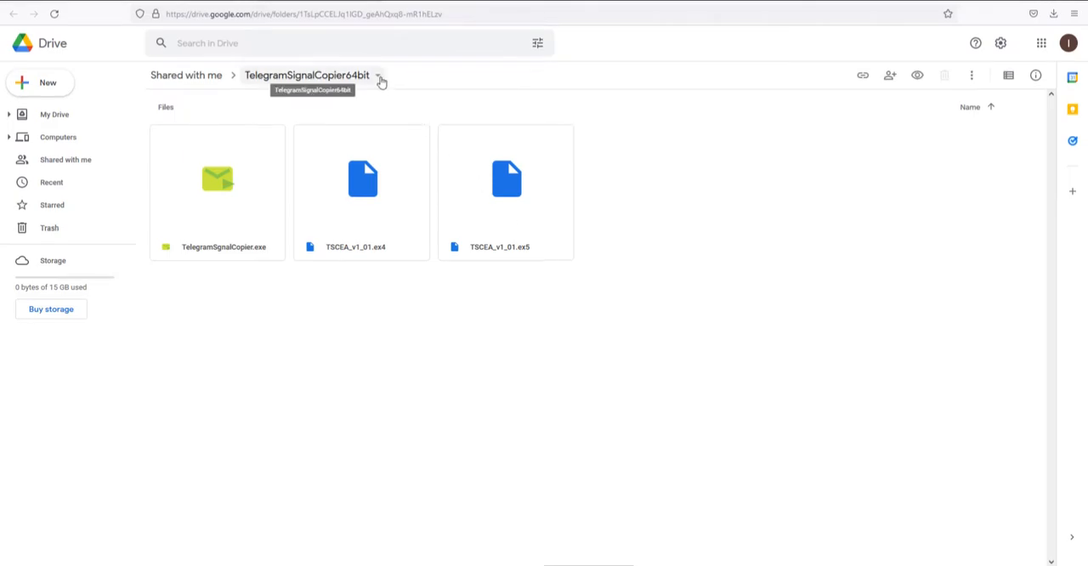
click(377, 75)
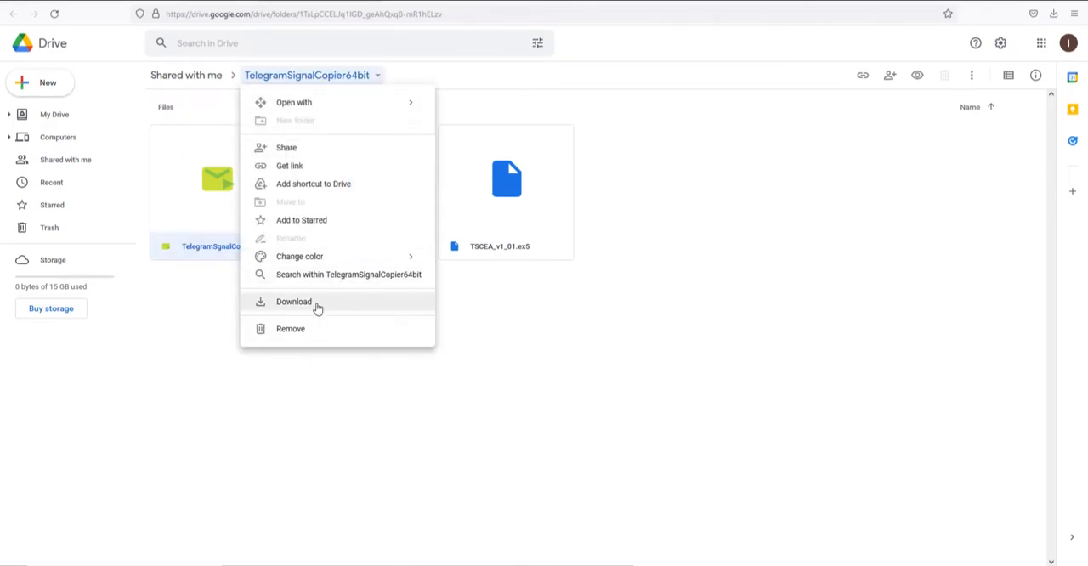
click(292, 301)
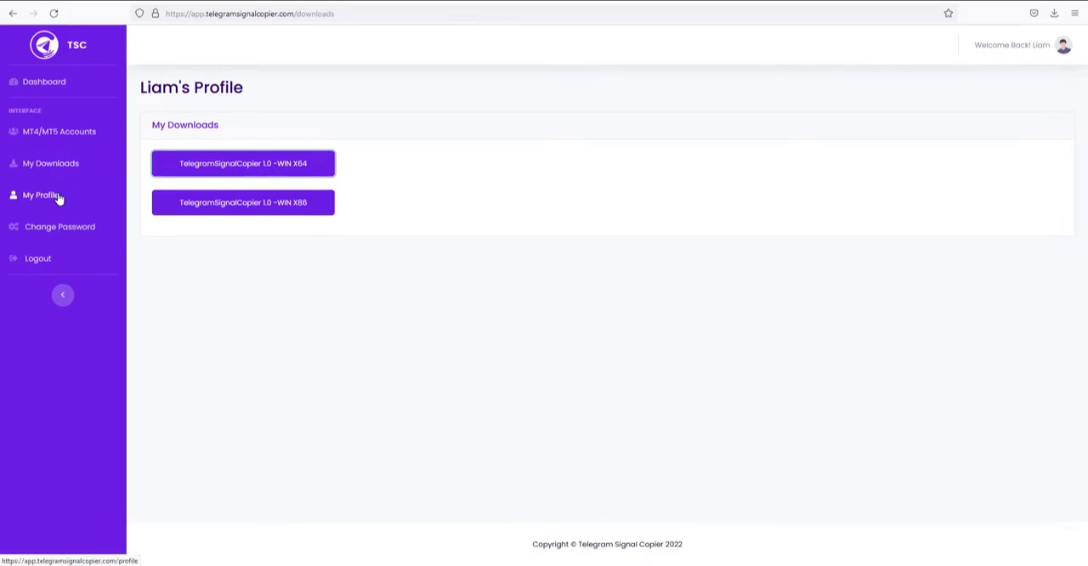
Show the My Profile page with the account details and lifetime license.
click(41, 195)
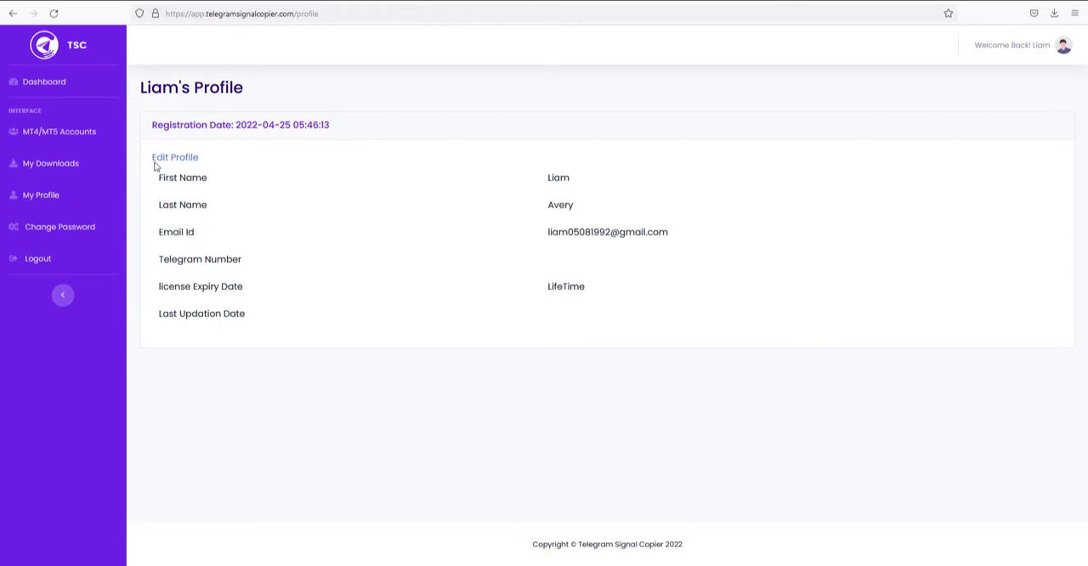
mouse_move(173, 156)
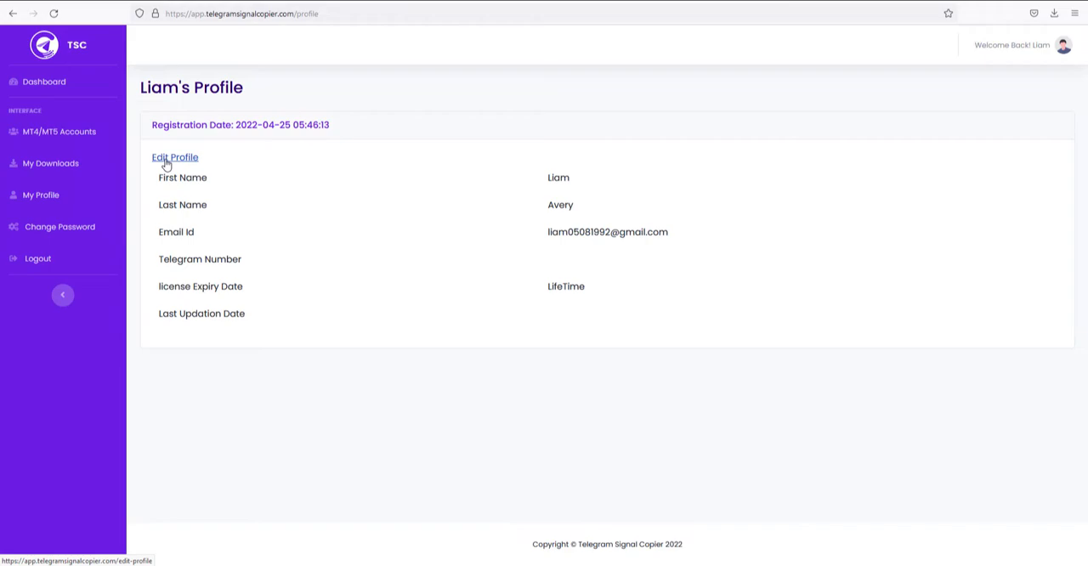
Enter the Telegram number starting +447 in the profile and update it.
click(173, 156)
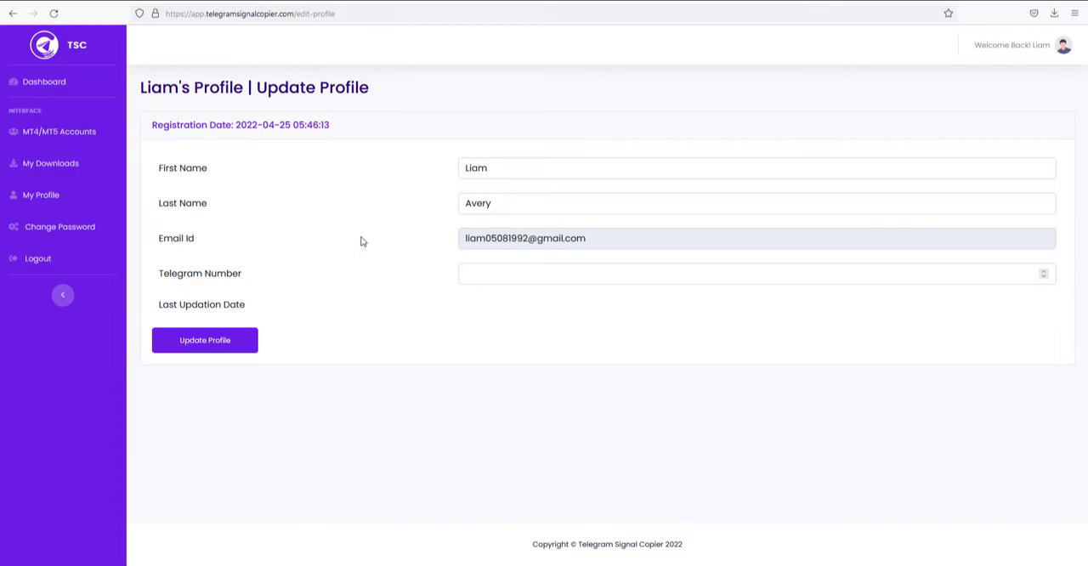
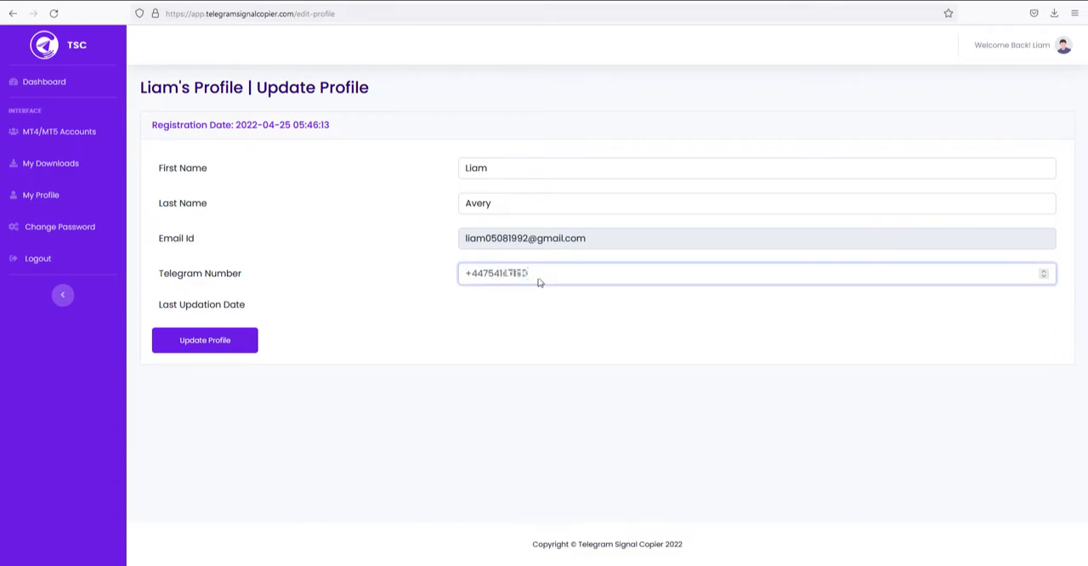
click(204, 340)
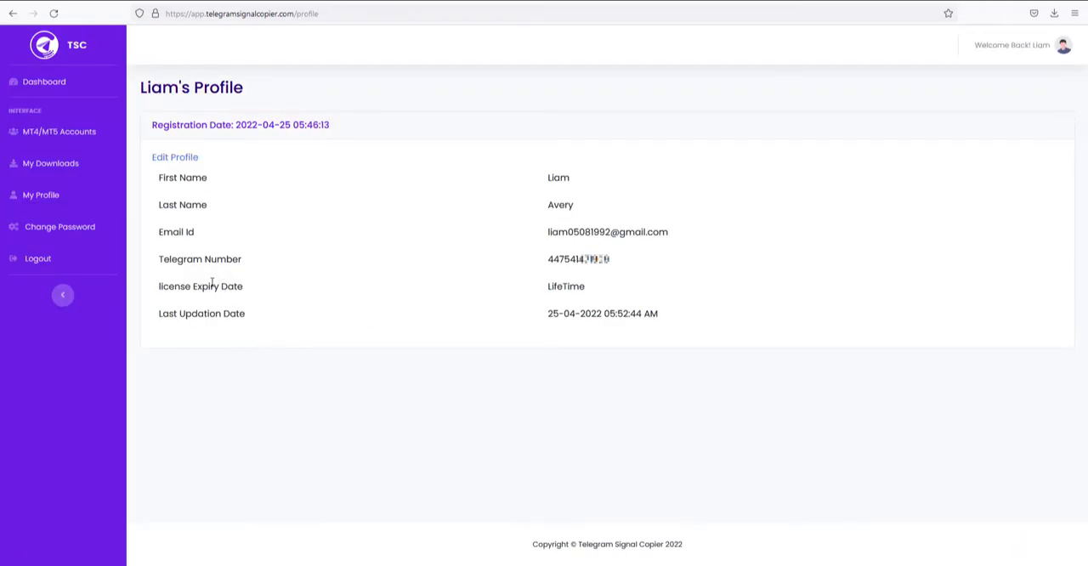
mouse_move(72, 143)
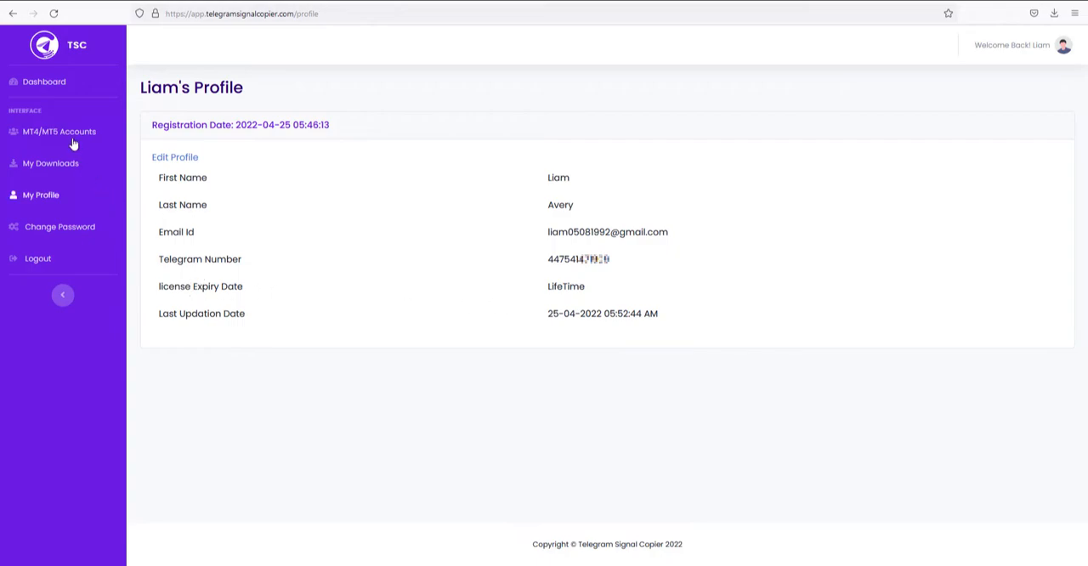
click(57, 131)
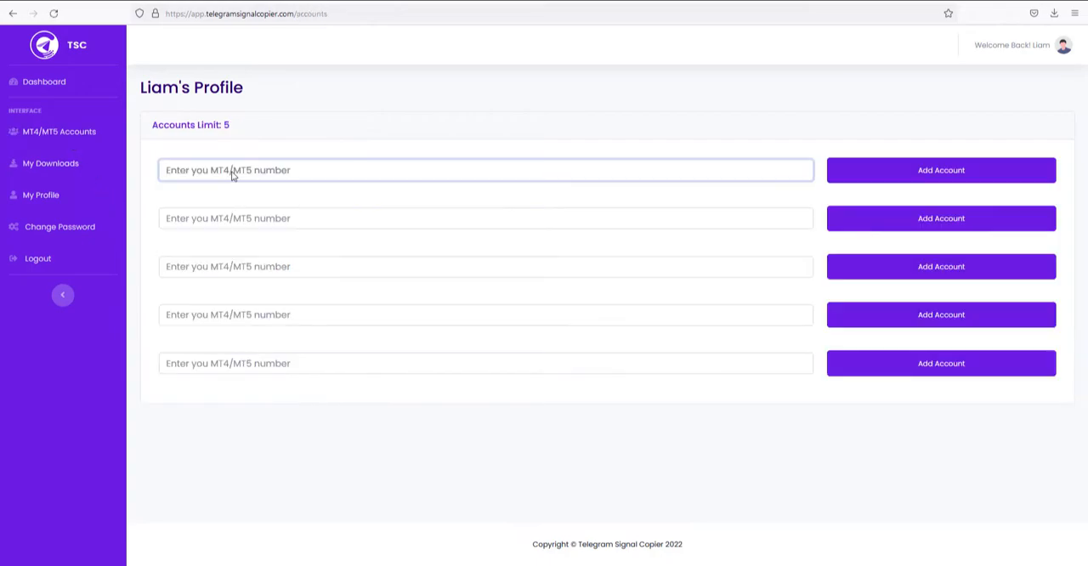
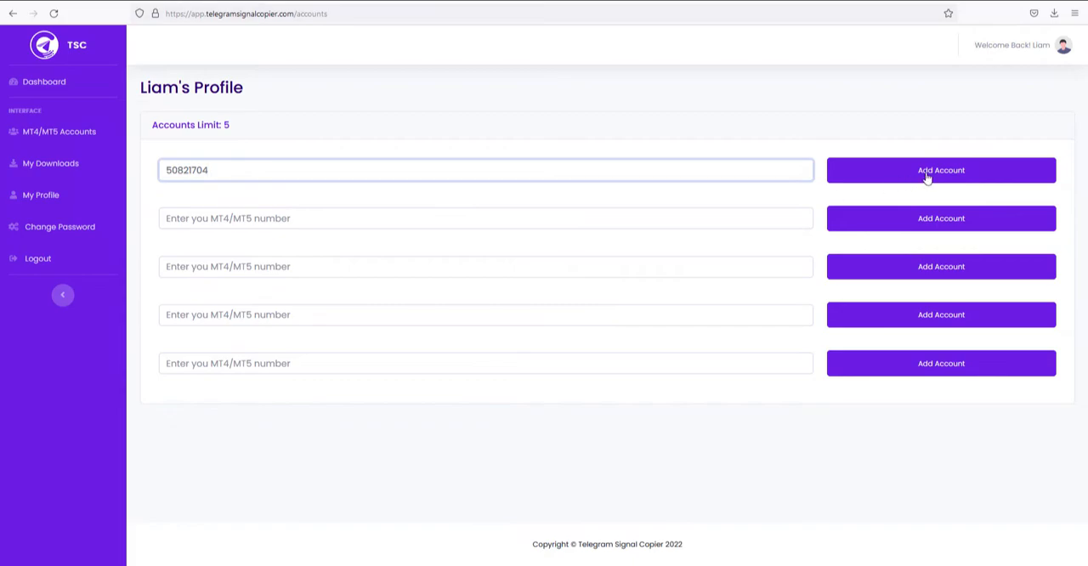
click(942, 170)
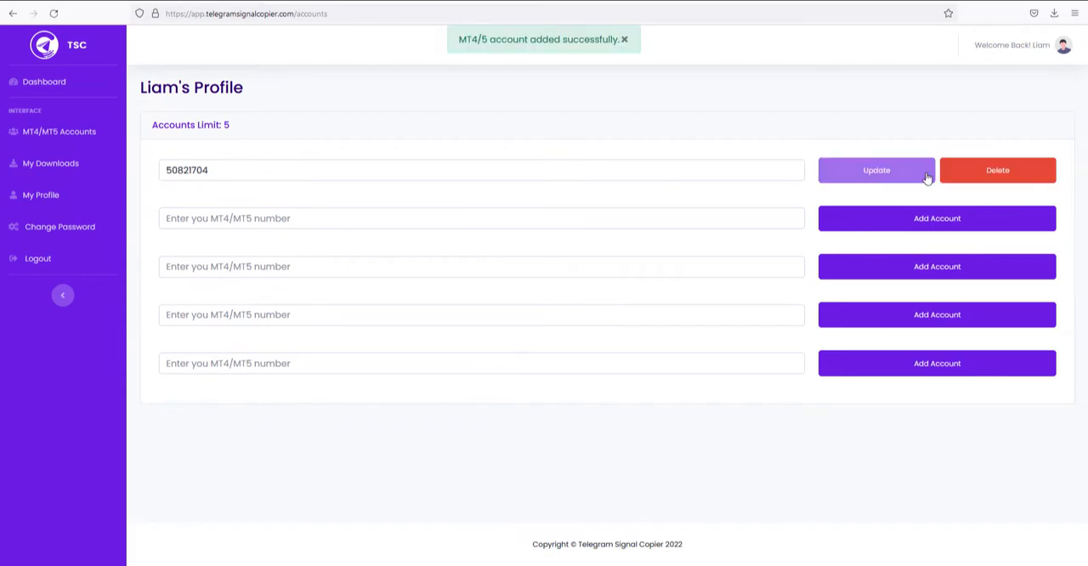
mouse_move(218, 82)
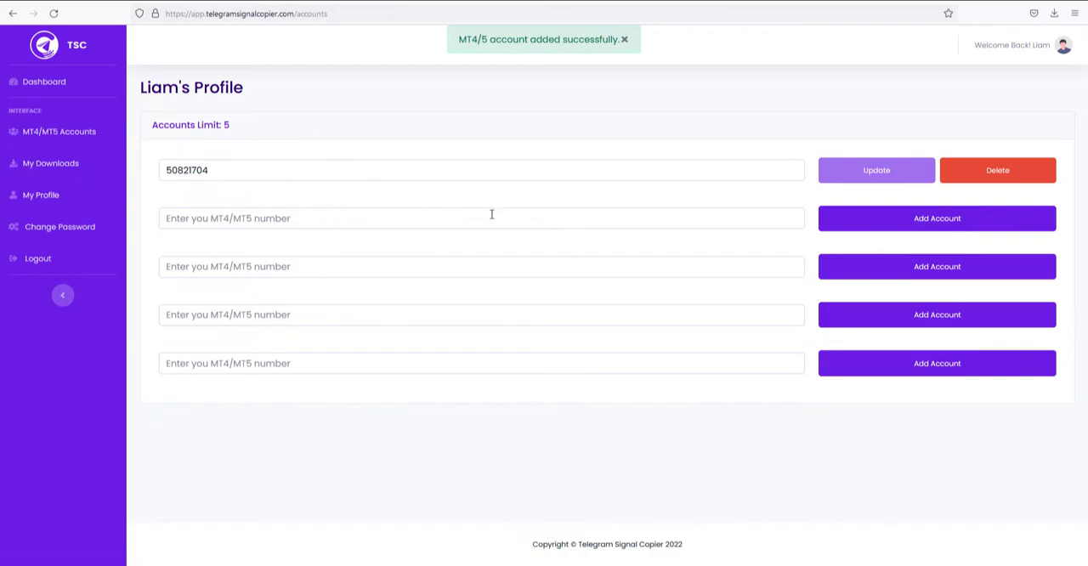
mouse_move(748, 207)
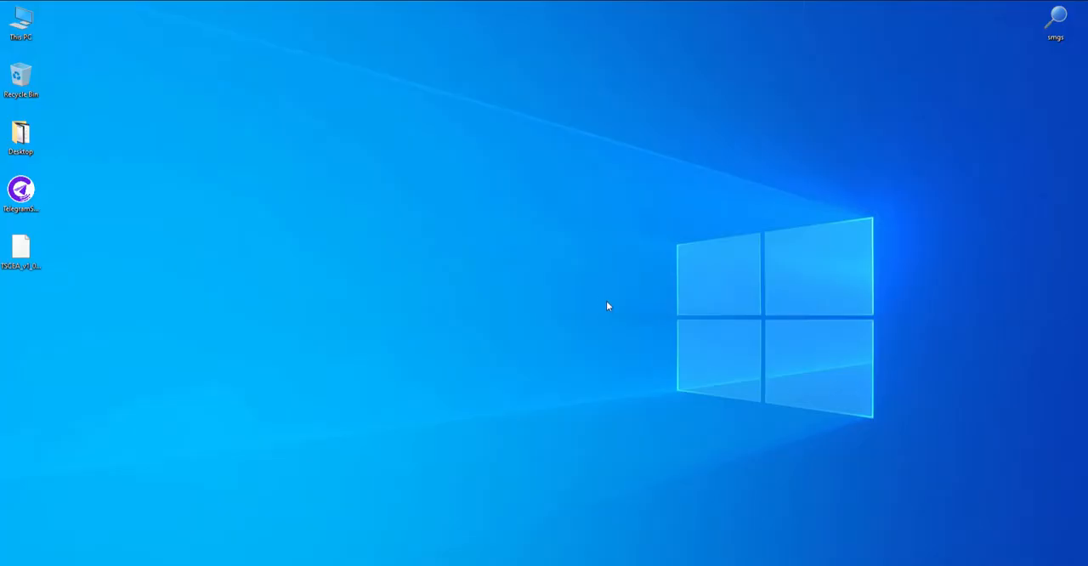
mouse_move(38, 195)
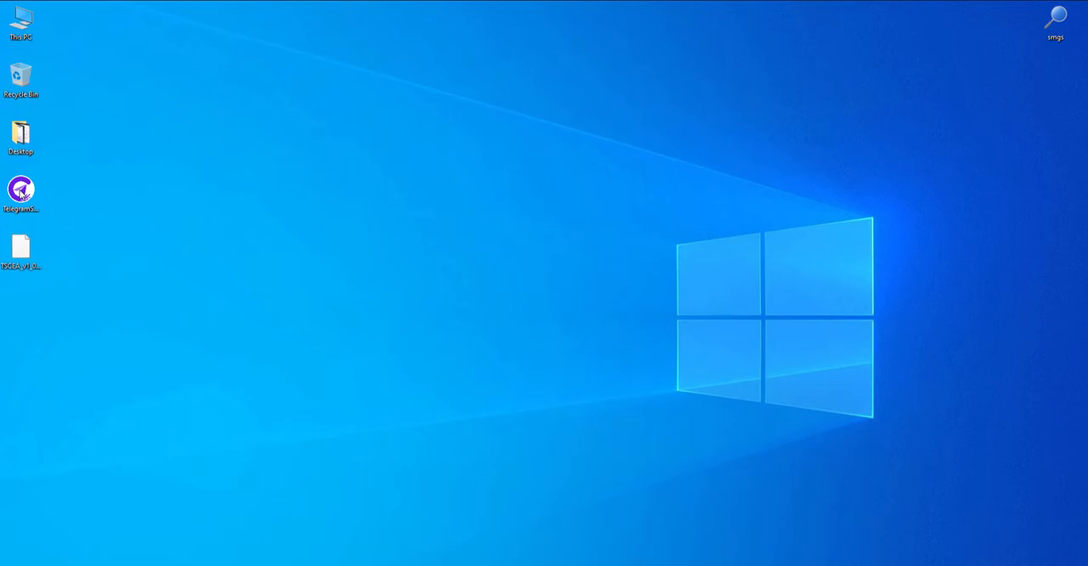
Launch the downloaded TelegramSignalCopier setup from the desktop.
double_click(21, 189)
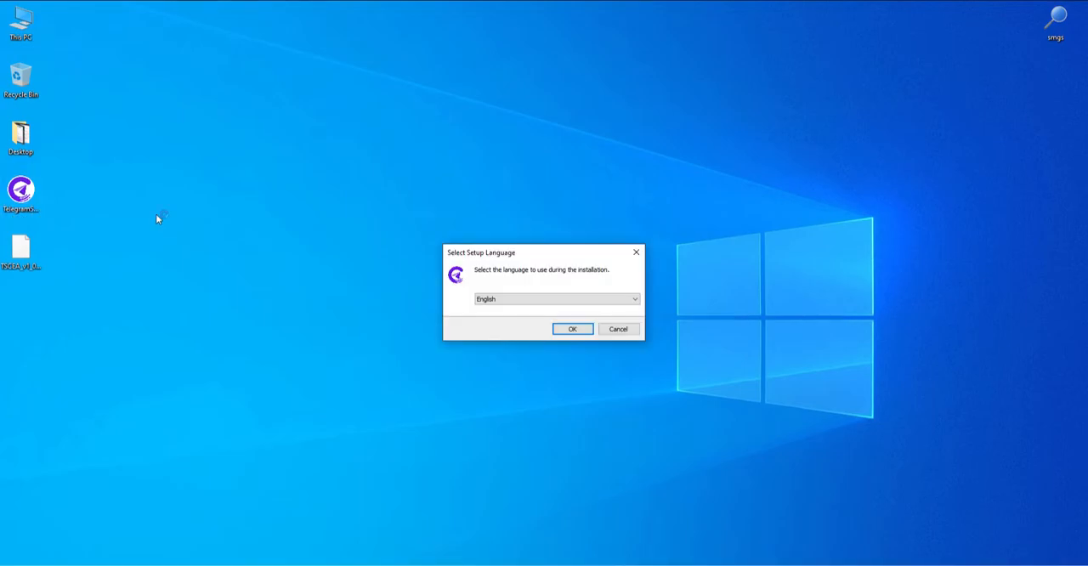
Install in English with a desktop shortcut created.
click(572, 329)
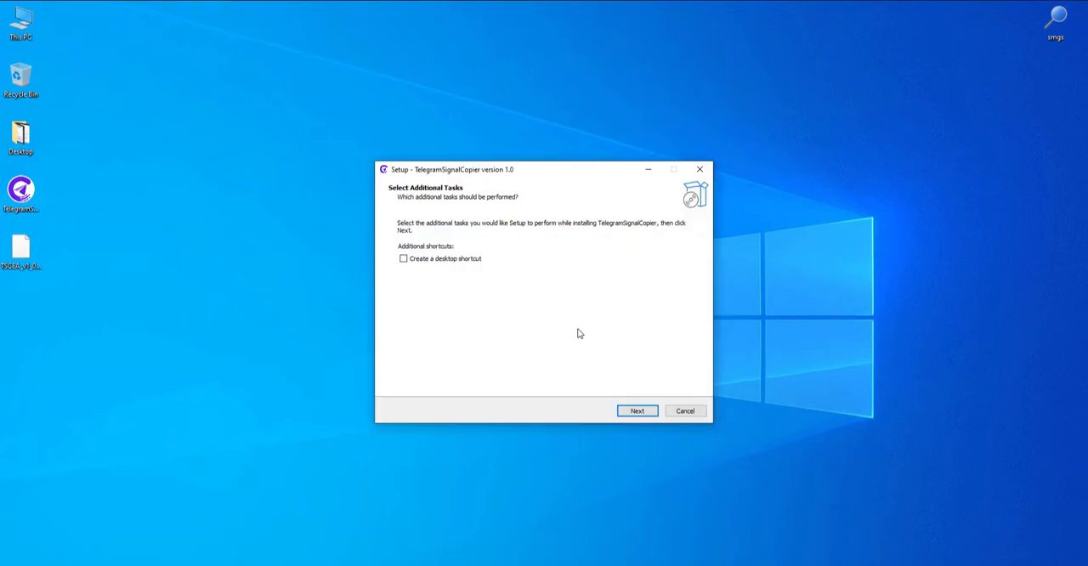
click(404, 258)
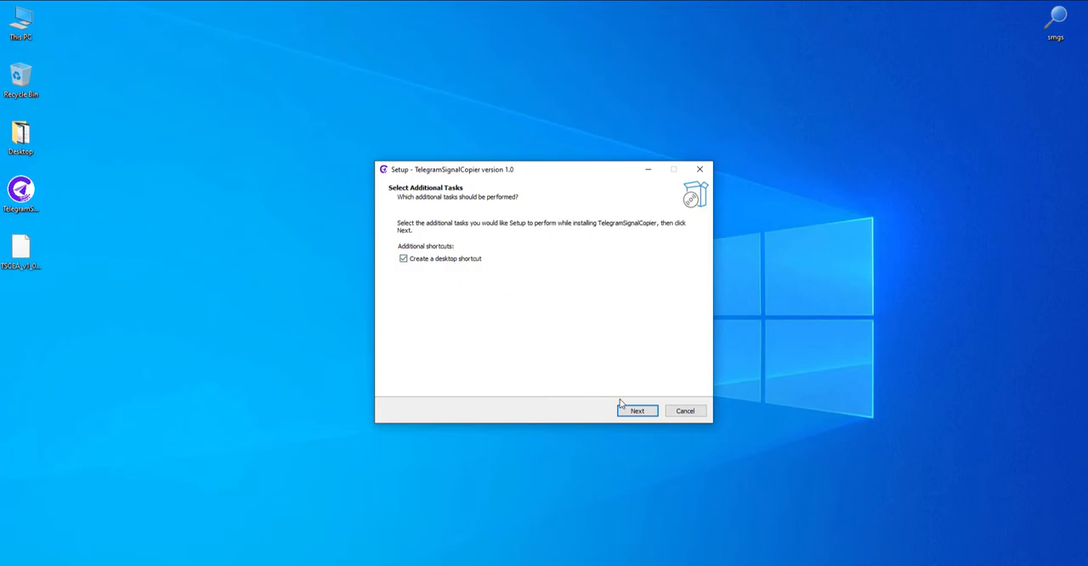
click(636, 412)
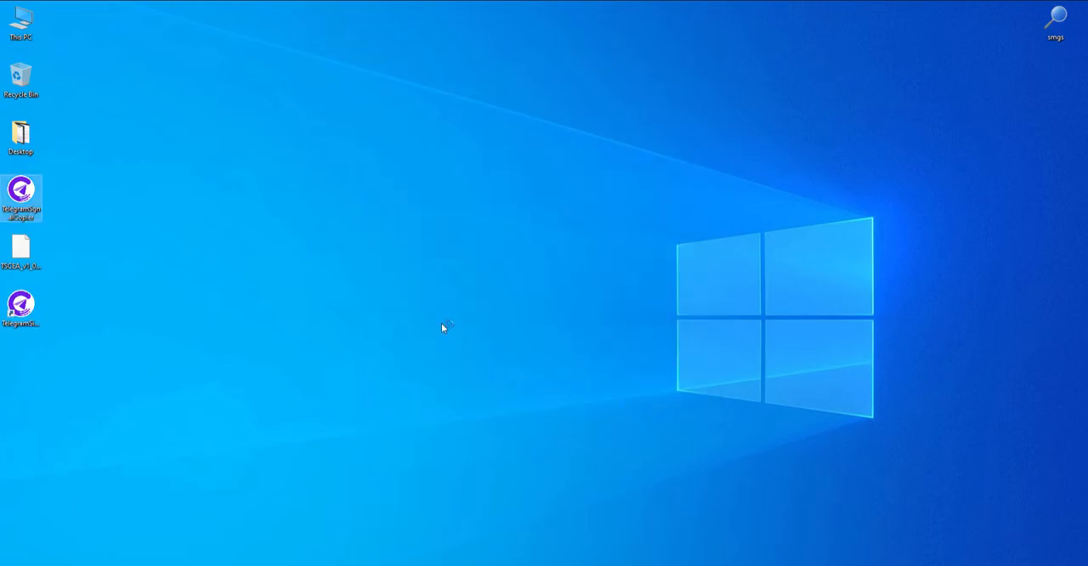
Launch the TSC app, connect with the +4 phone number and submit the Telegram login code.
double_click(20, 190)
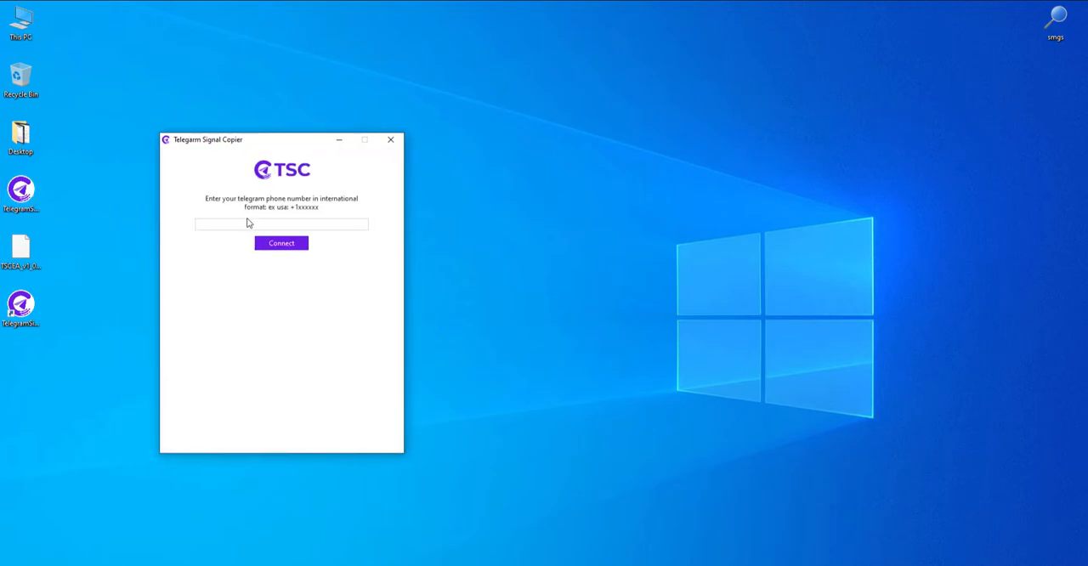
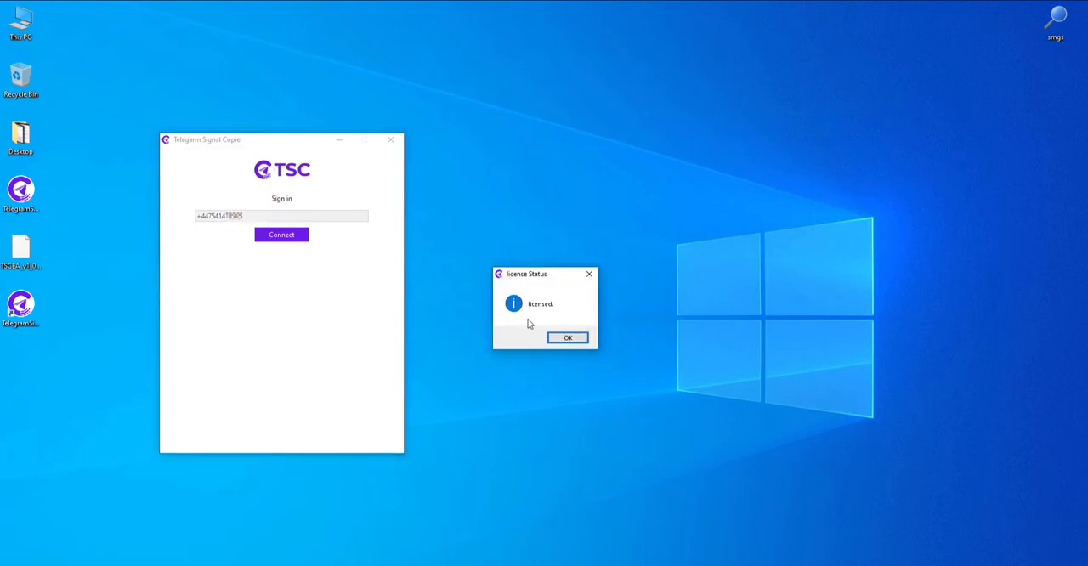
click(568, 338)
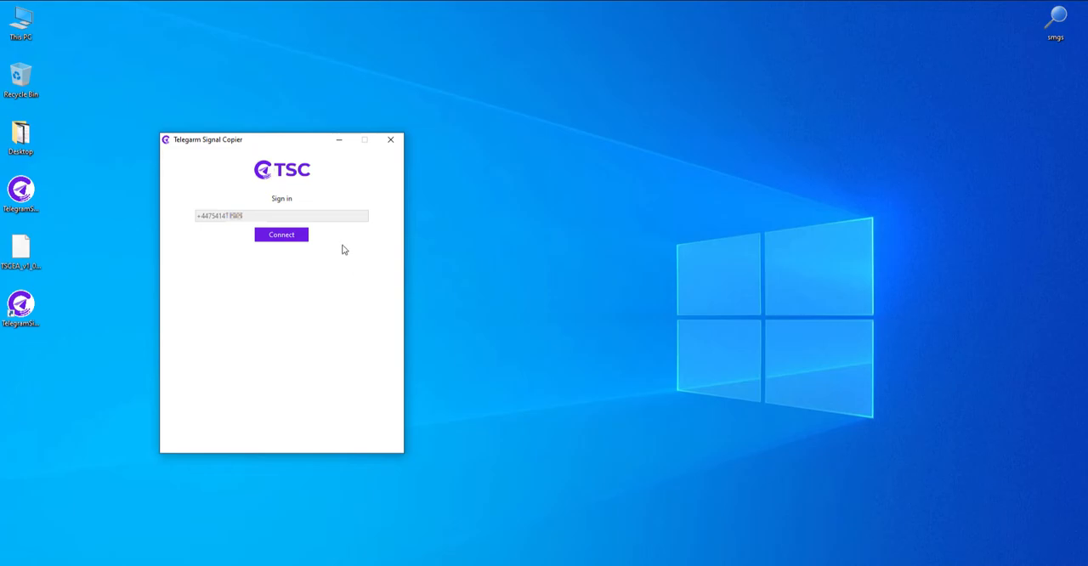
click(283, 234)
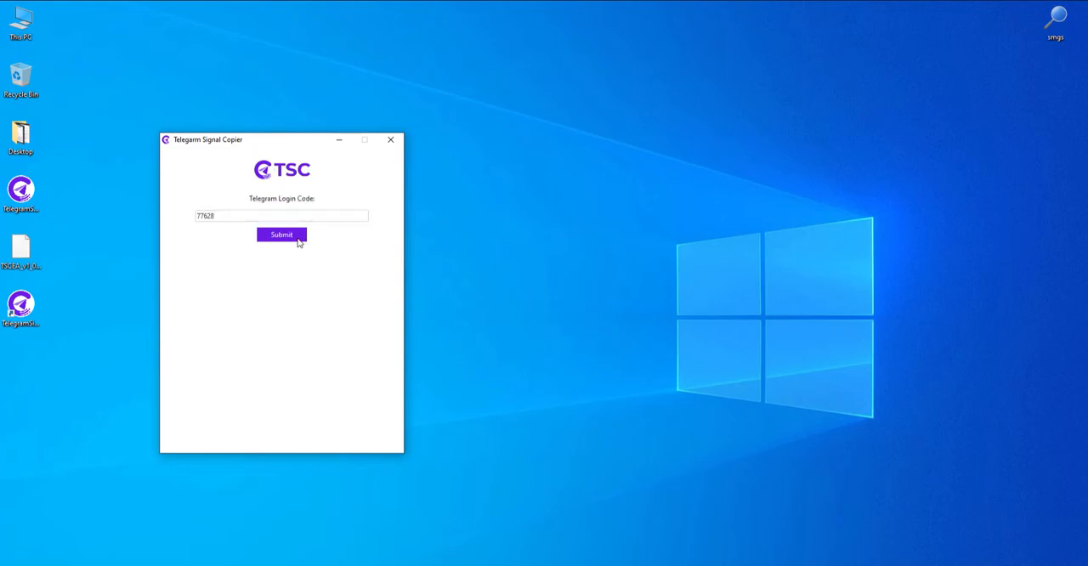
click(283, 235)
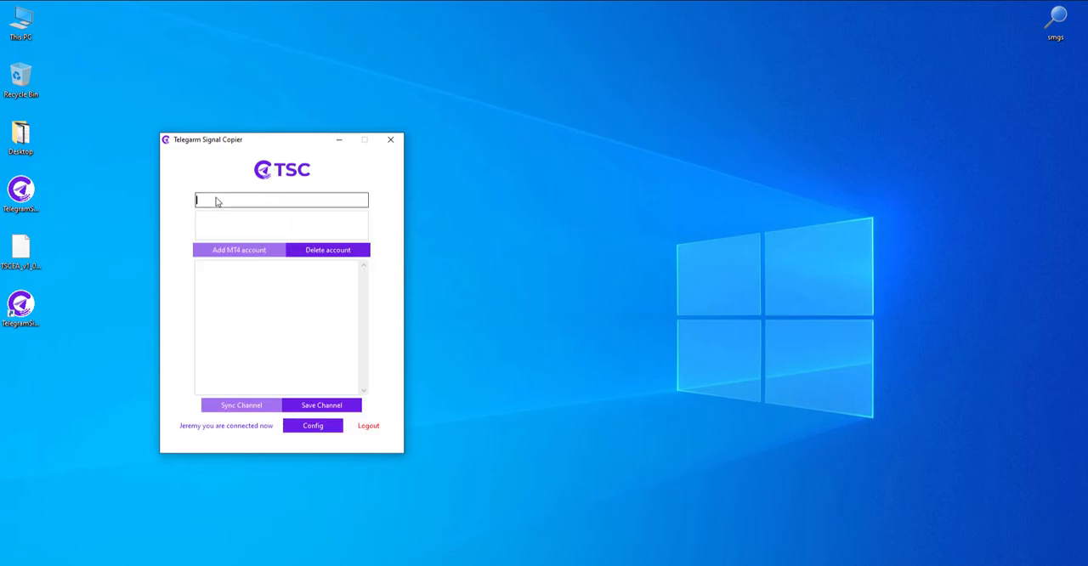
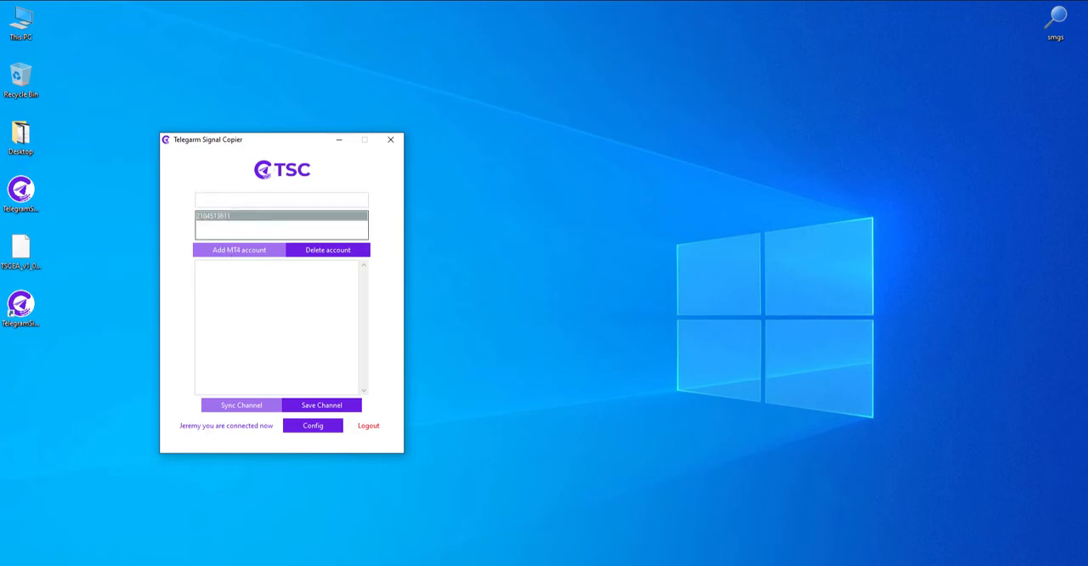
click(241, 405)
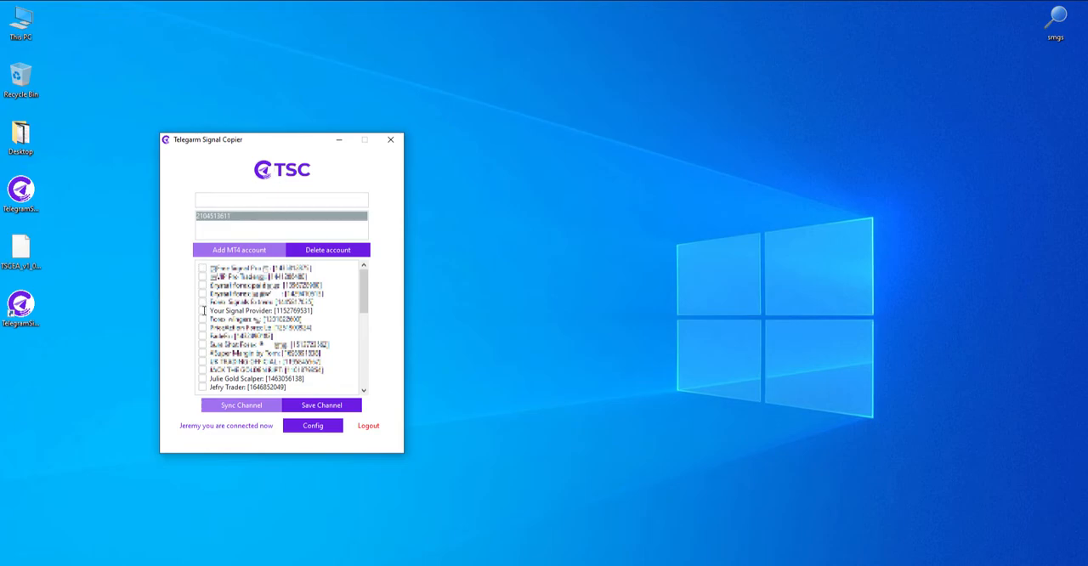
click(203, 310)
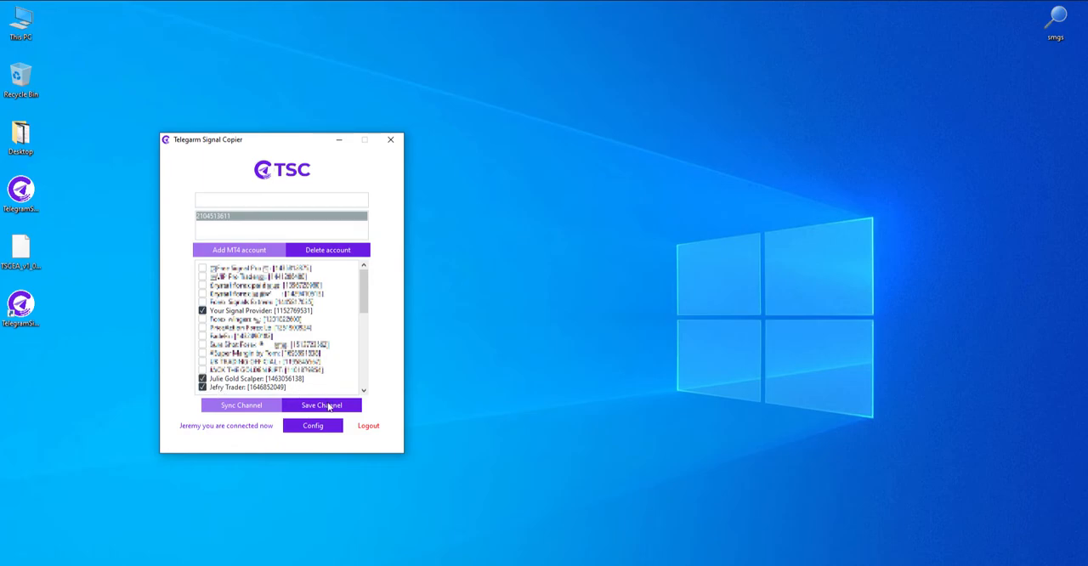
click(321, 405)
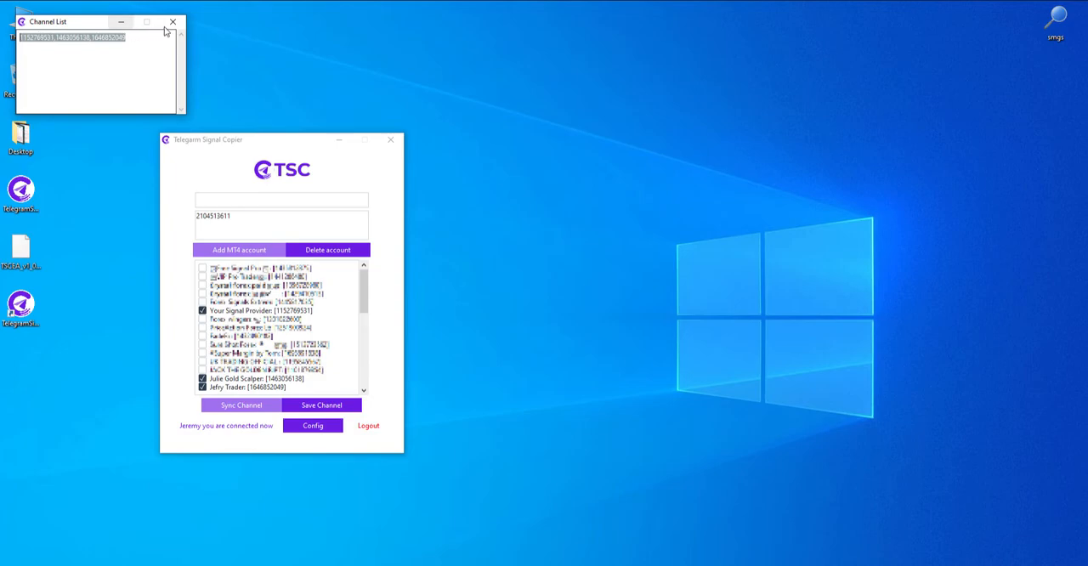
click(173, 20)
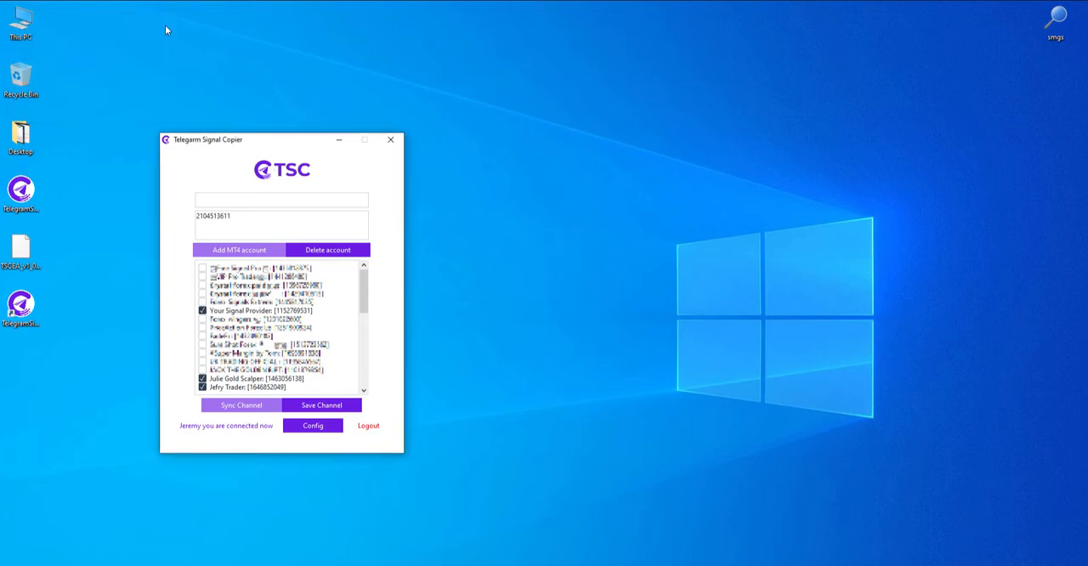
mouse_move(458, 428)
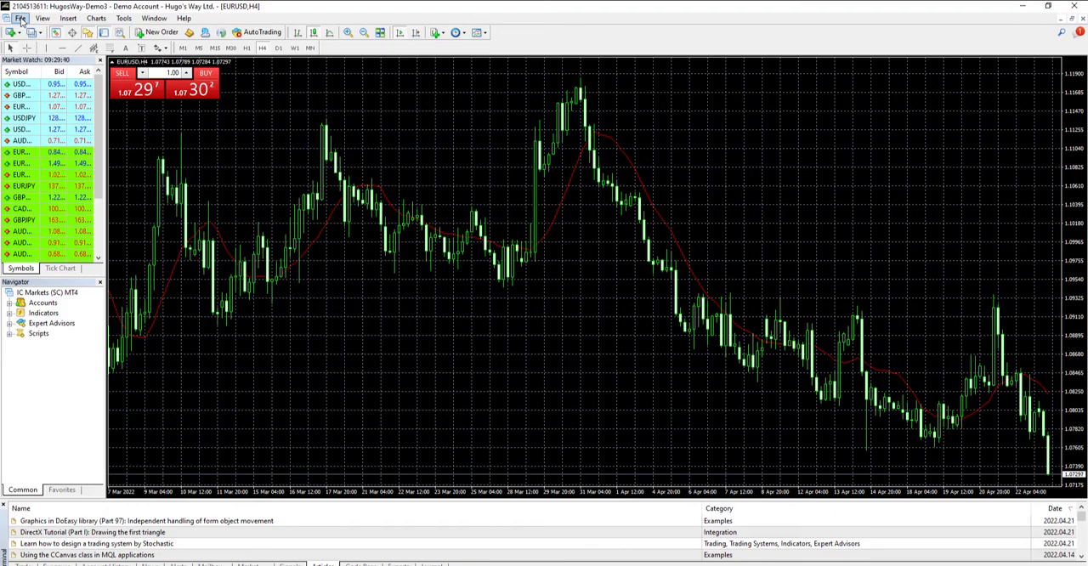
Browse the MT4 data folder into MQL4's Experts directory and return to the terminal.
click(20, 17)
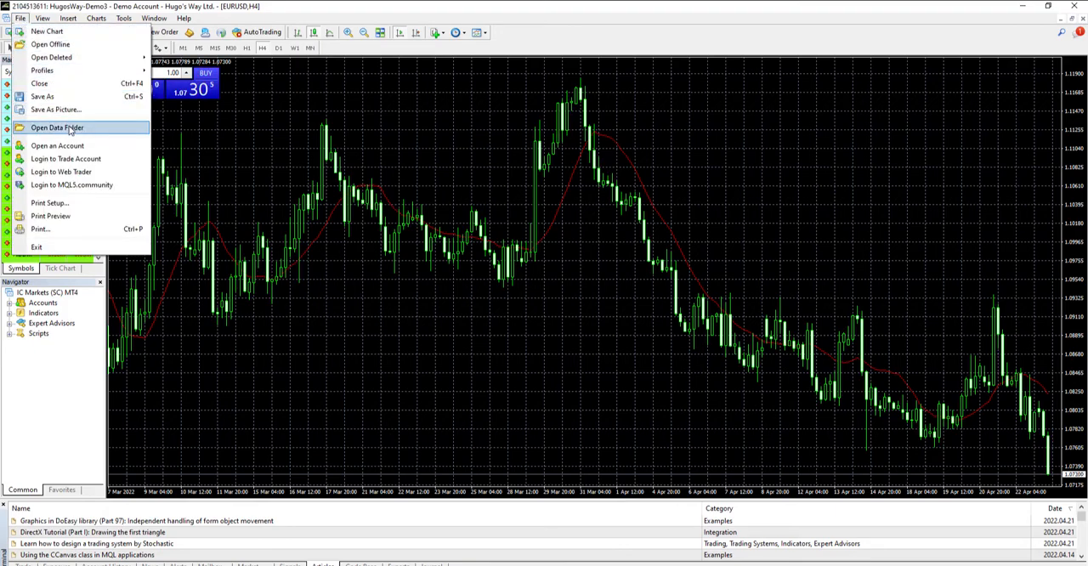
click(58, 128)
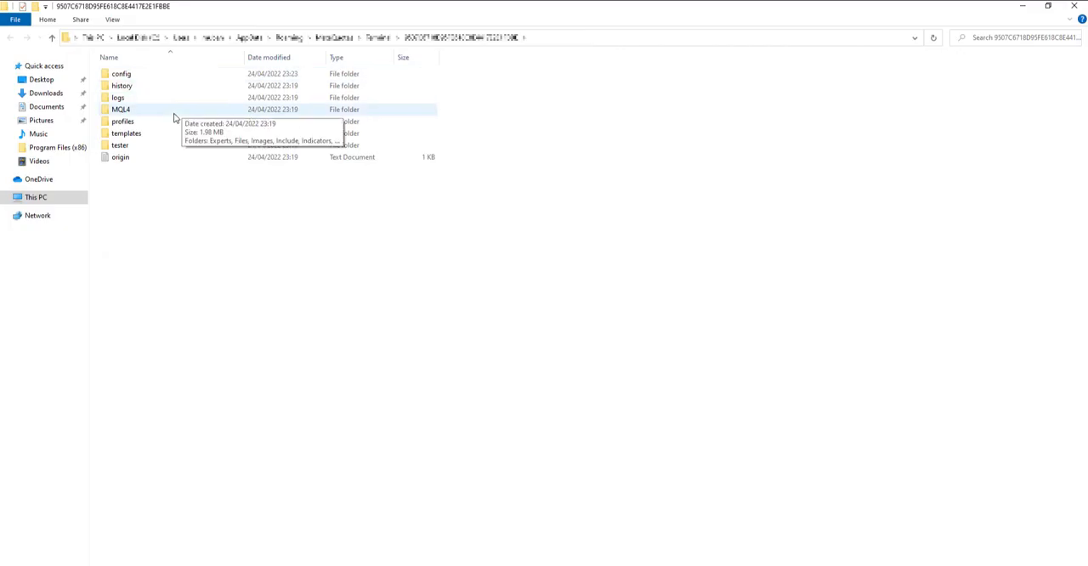
double_click(121, 109)
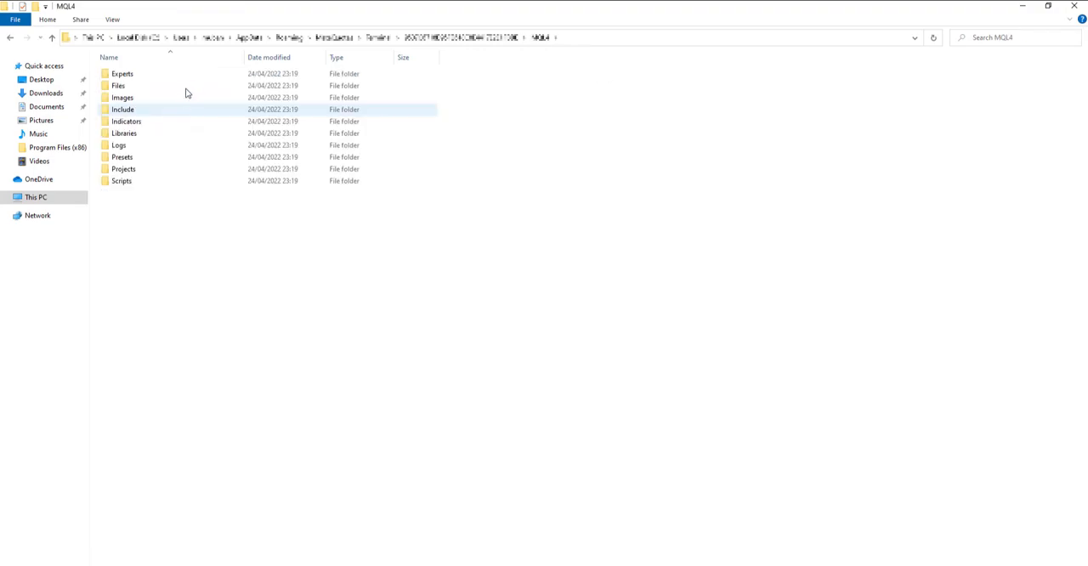
double_click(122, 73)
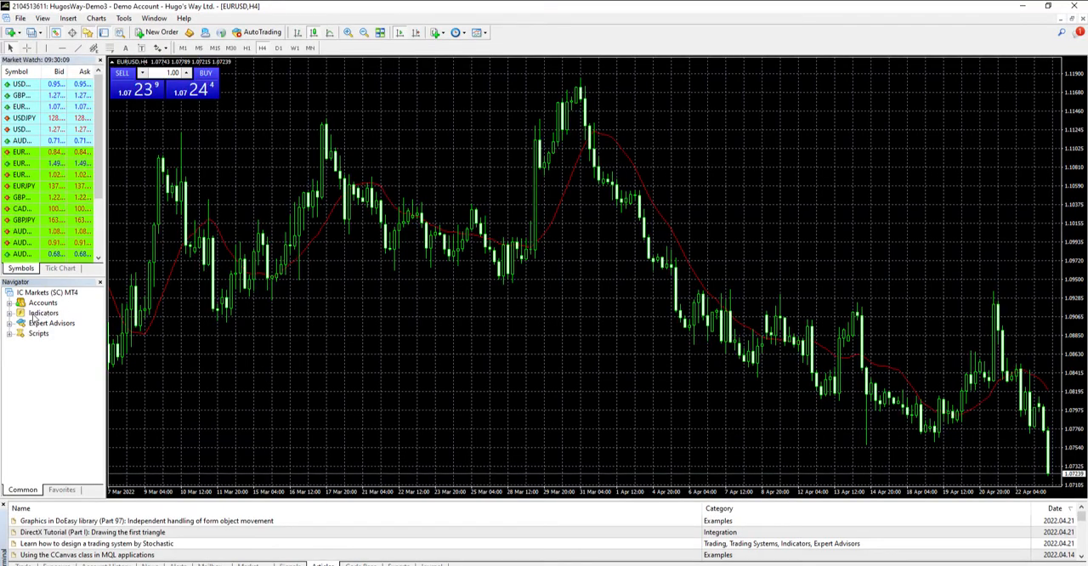
Refresh and expand the Navigator's Expert Advisors list so TSCEA_v1_01 shows.
right_click(51, 323)
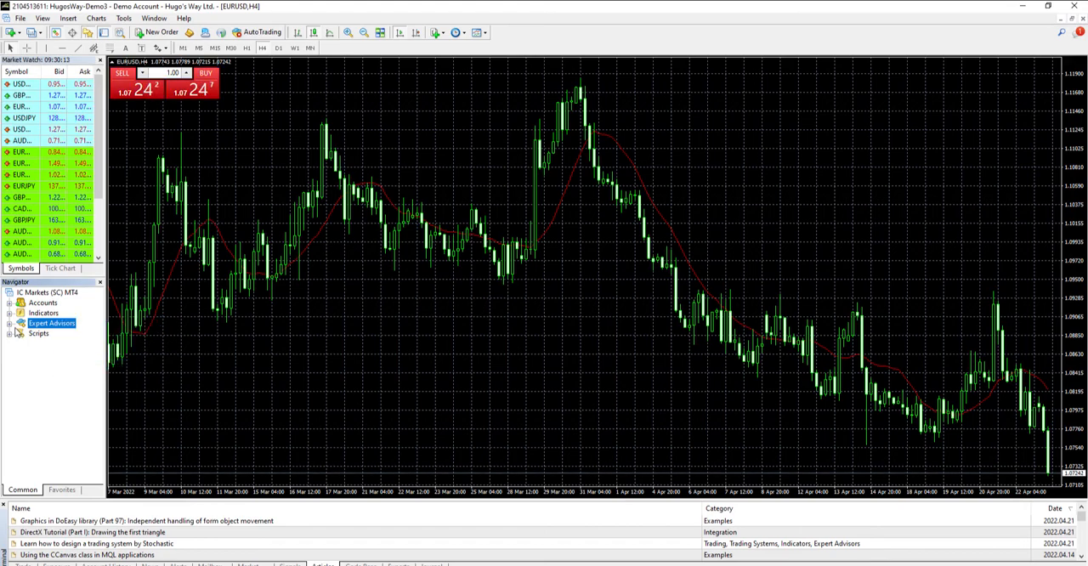
click(7, 323)
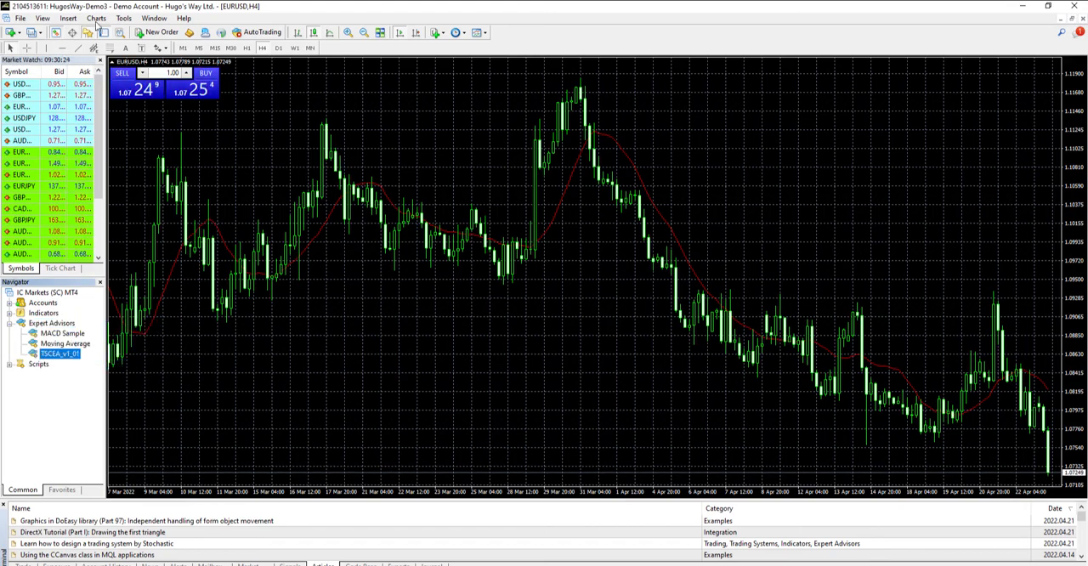
click(123, 17)
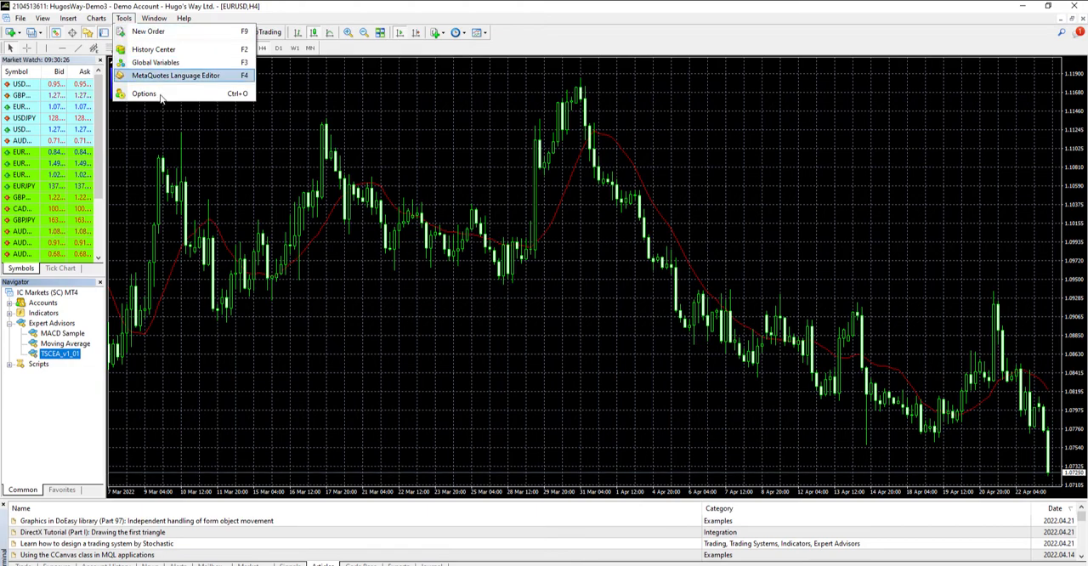
In Options > Expert Advisors, allow automated trading, DLL imports and WebRequest for the TSC URL, then confirm.
click(143, 93)
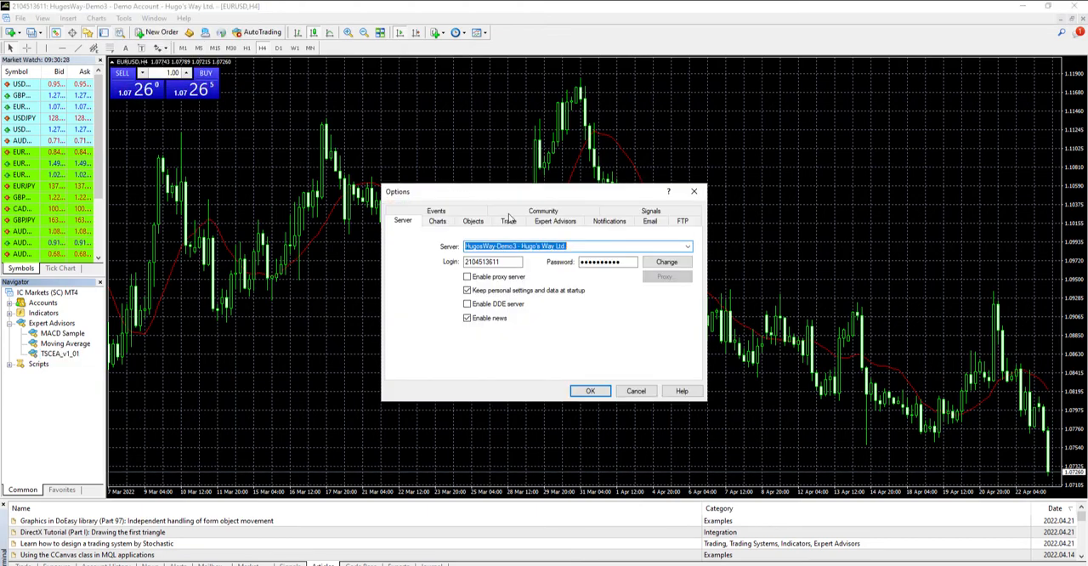
click(554, 221)
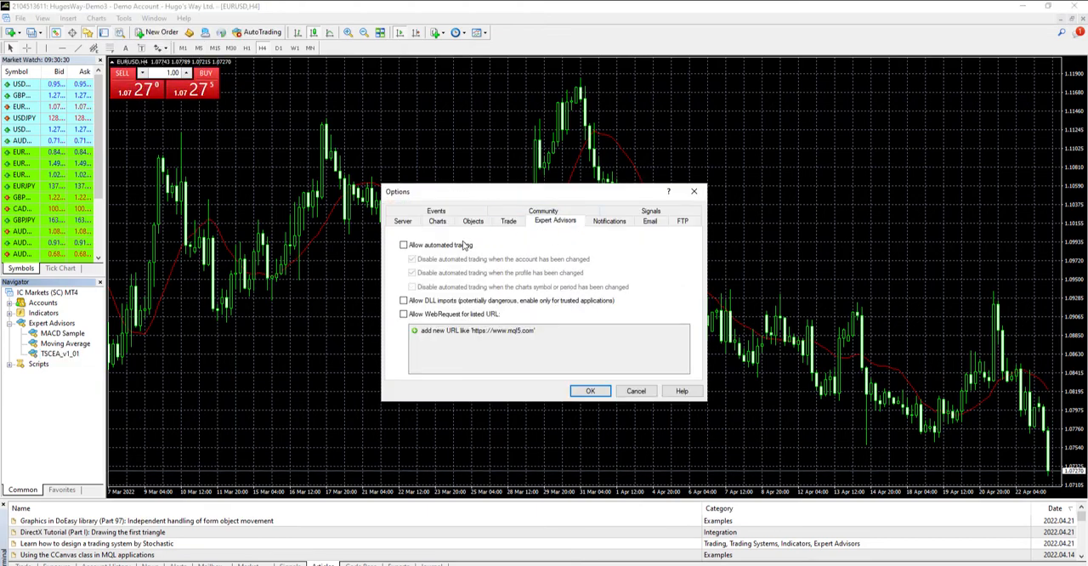
click(404, 245)
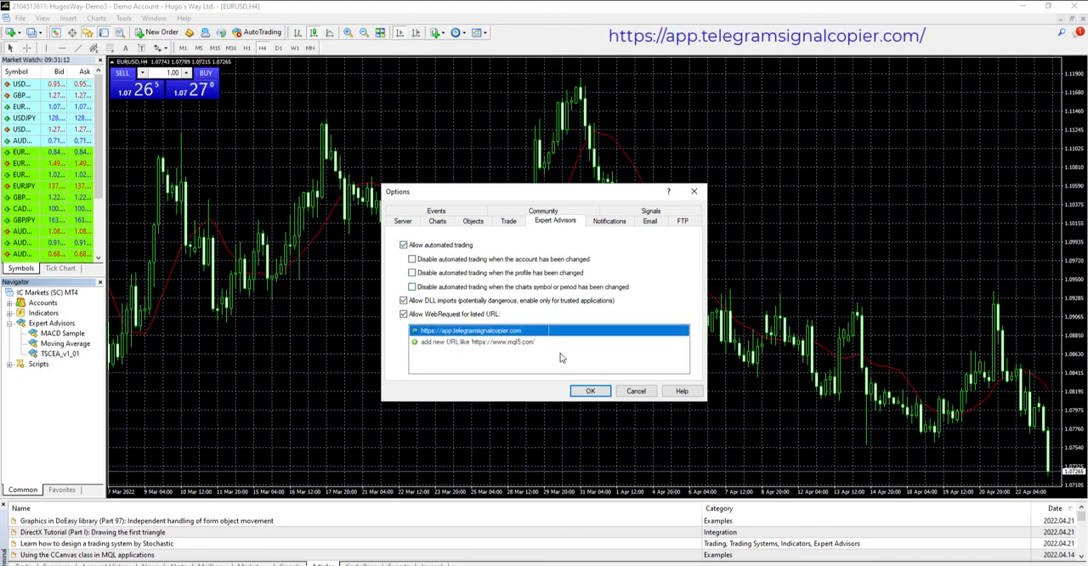
click(590, 392)
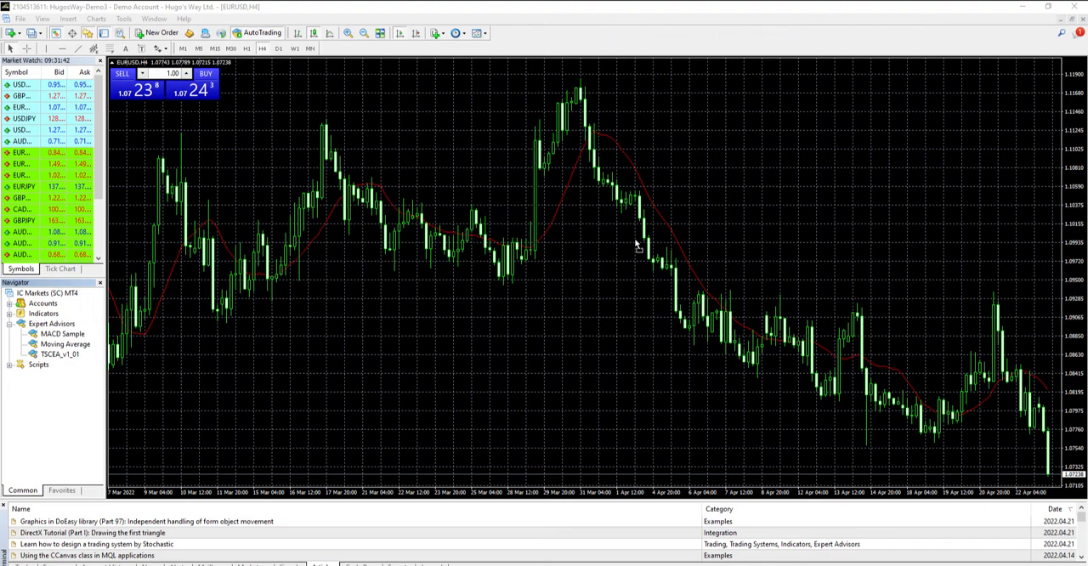
double_click(54, 354)
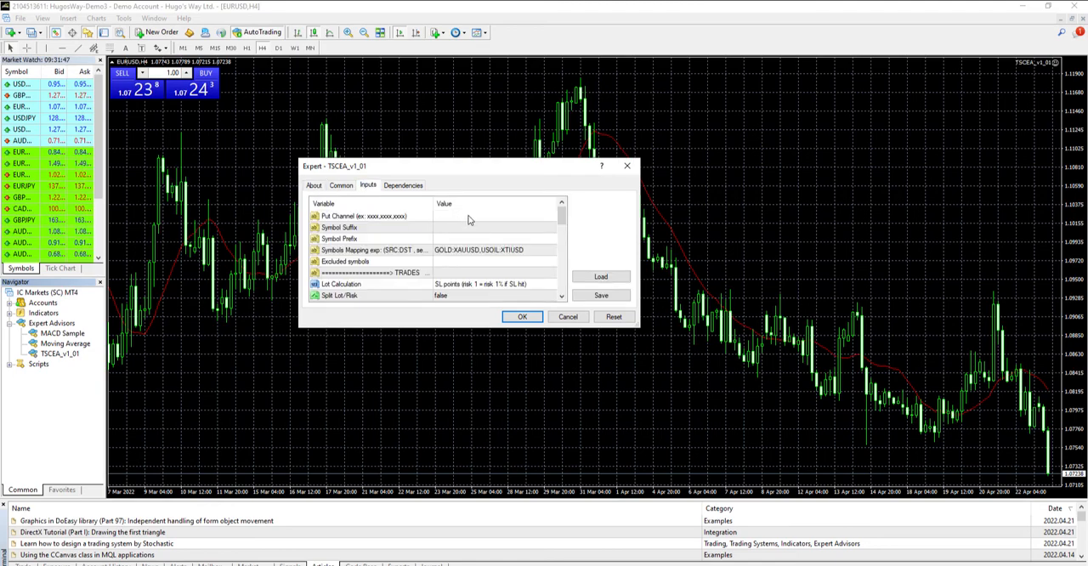
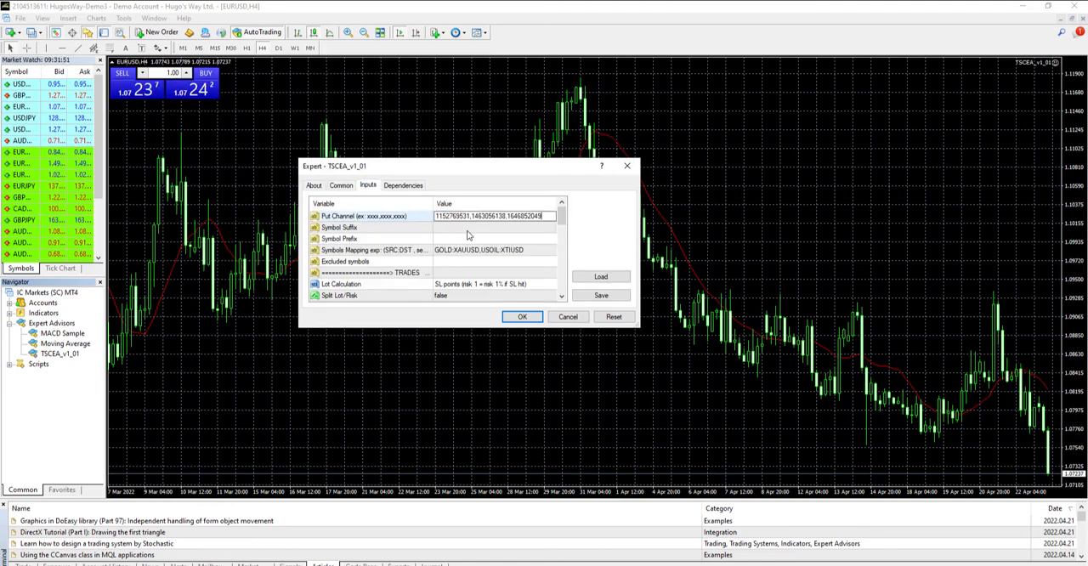